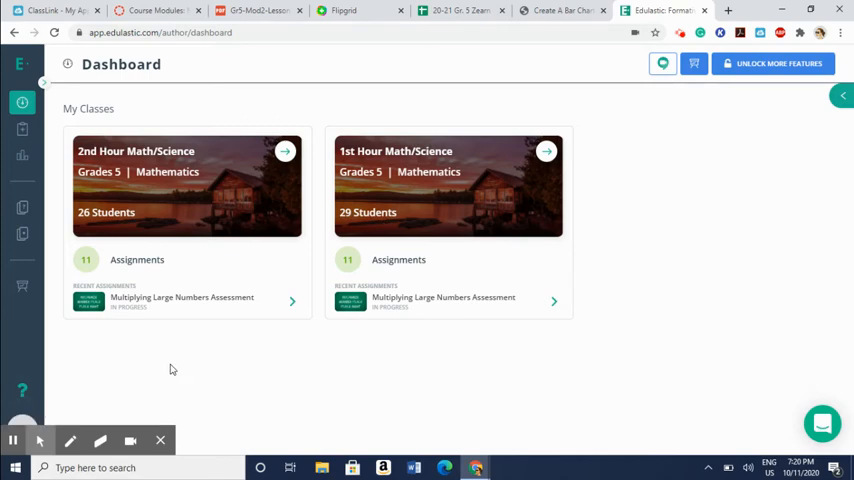
Leave the dashboard and load the Item Library from the left sidebar
{"action": "left_click", "coordinate": [160, 32]}
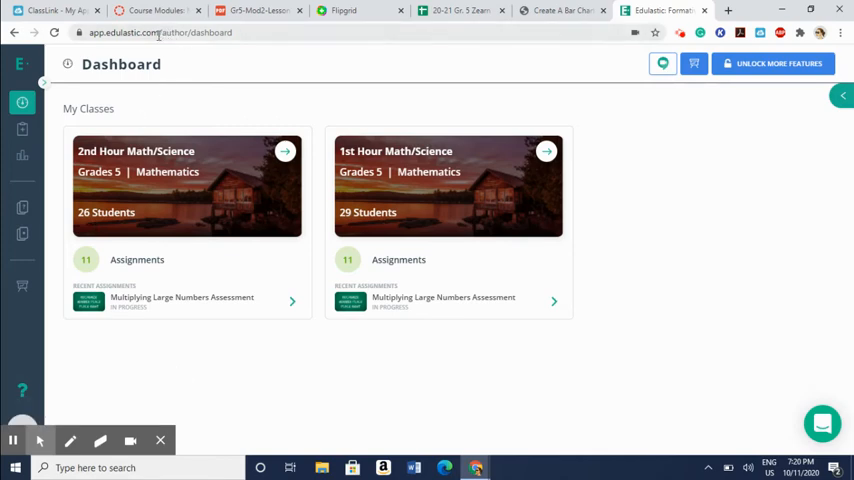
{"action": "mouse_move", "coordinate": [227, 77]}
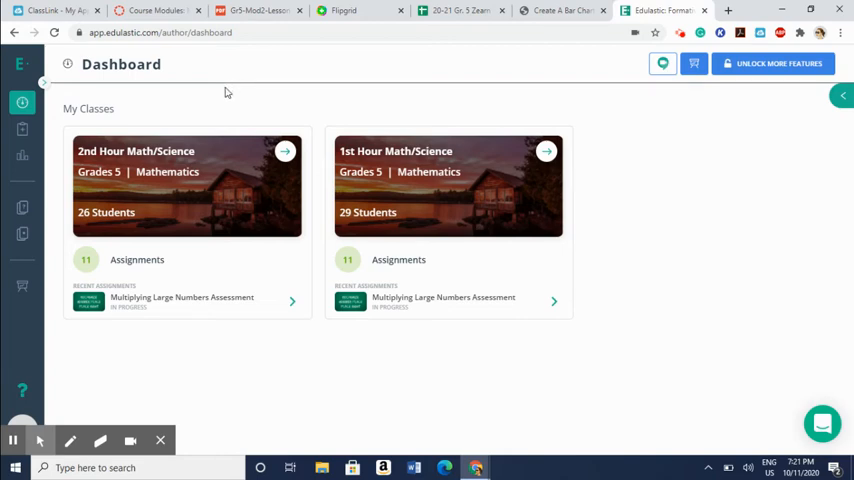
{"action": "mouse_move", "coordinate": [182, 158]}
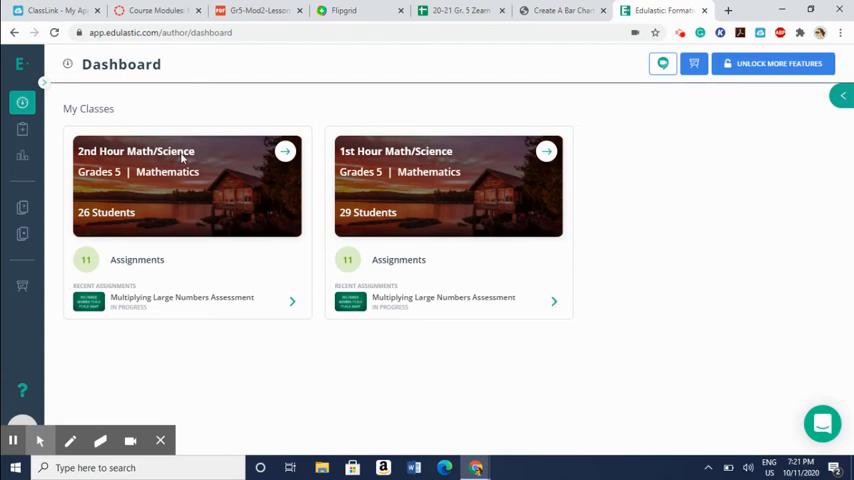
{"action": "mouse_move", "coordinate": [268, 197]}
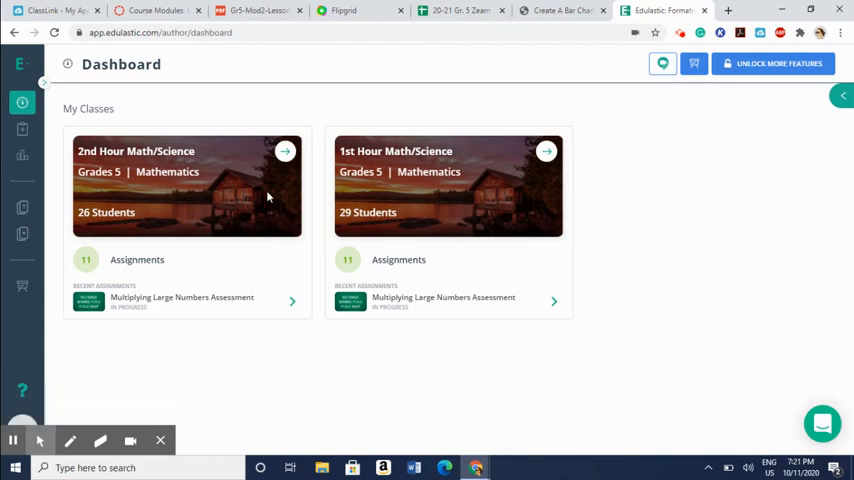
{"action": "mouse_move", "coordinate": [231, 361]}
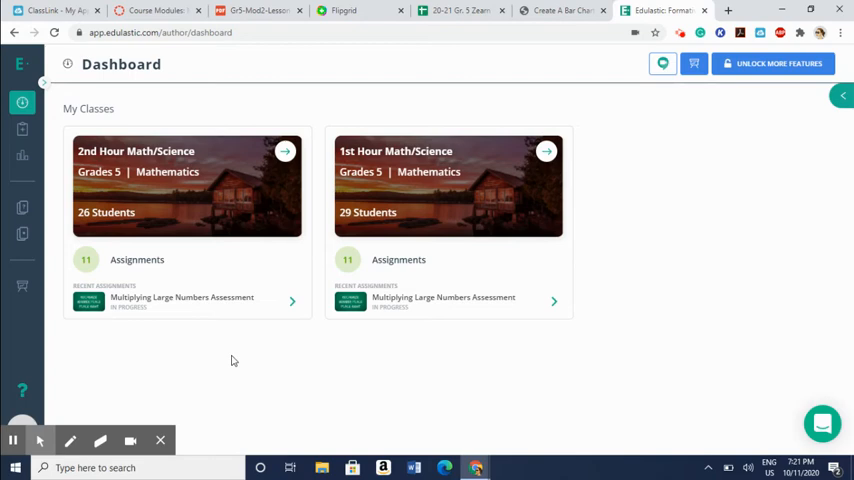
{"action": "mouse_move", "coordinate": [213, 276]}
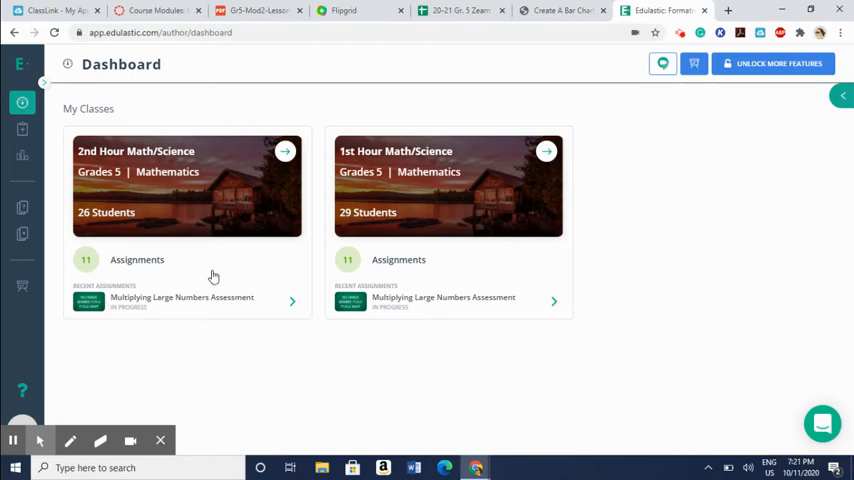
{"action": "mouse_move", "coordinate": [80, 261]}
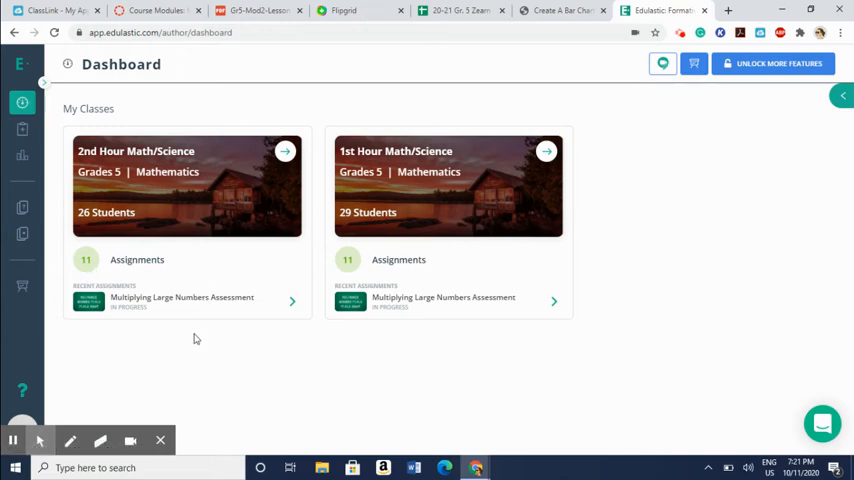
{"action": "mouse_move", "coordinate": [211, 301]}
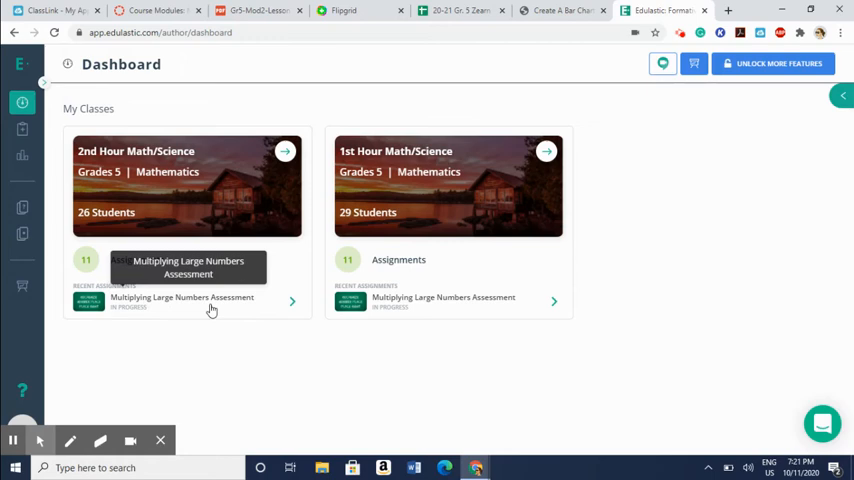
{"action": "mouse_move", "coordinate": [210, 336]}
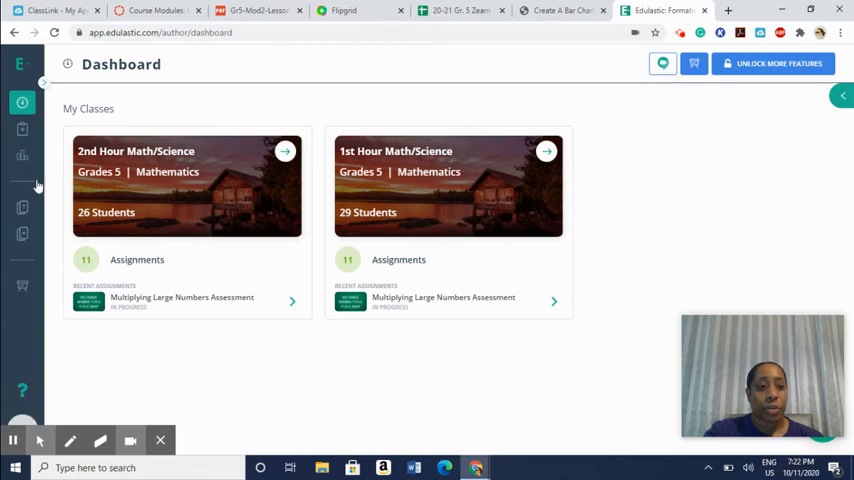
{"action": "mouse_move", "coordinate": [22, 131]}
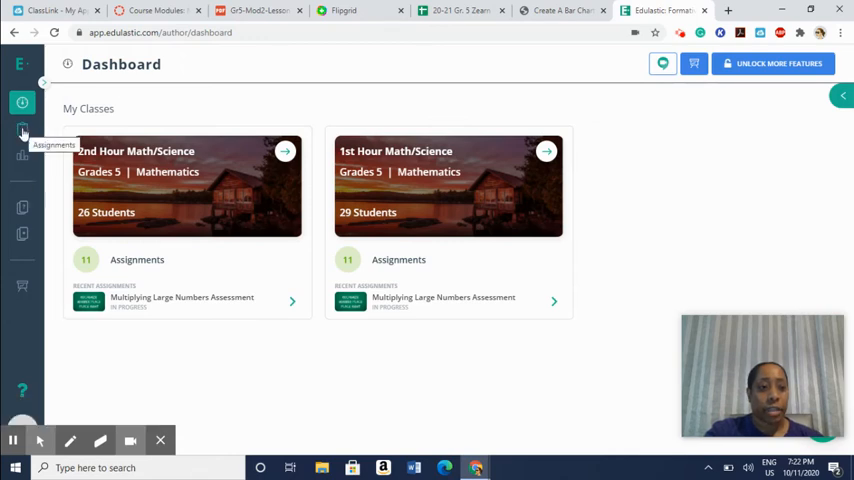
{"action": "mouse_move", "coordinate": [22, 213]}
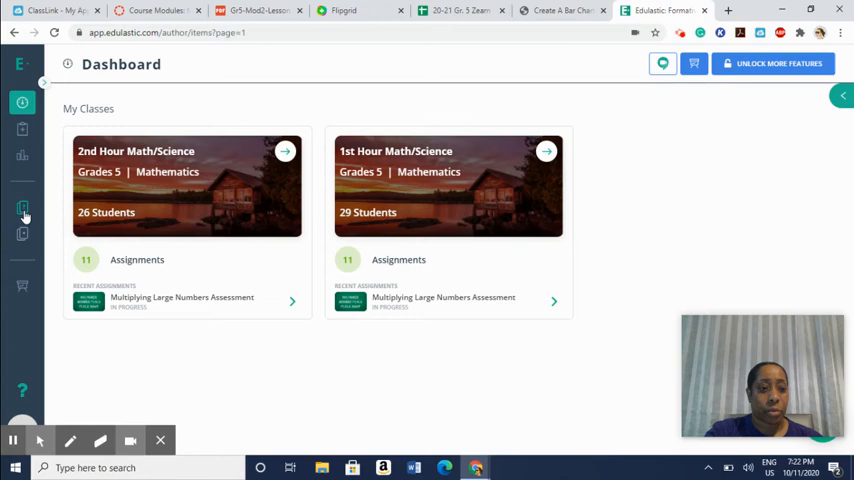
{"action": "left_click", "coordinate": [22, 207]}
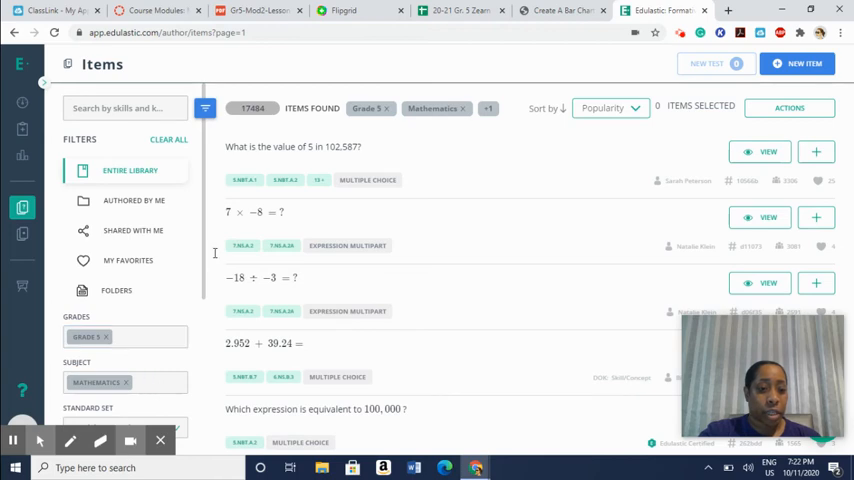
{"action": "mouse_move", "coordinate": [204, 258]}
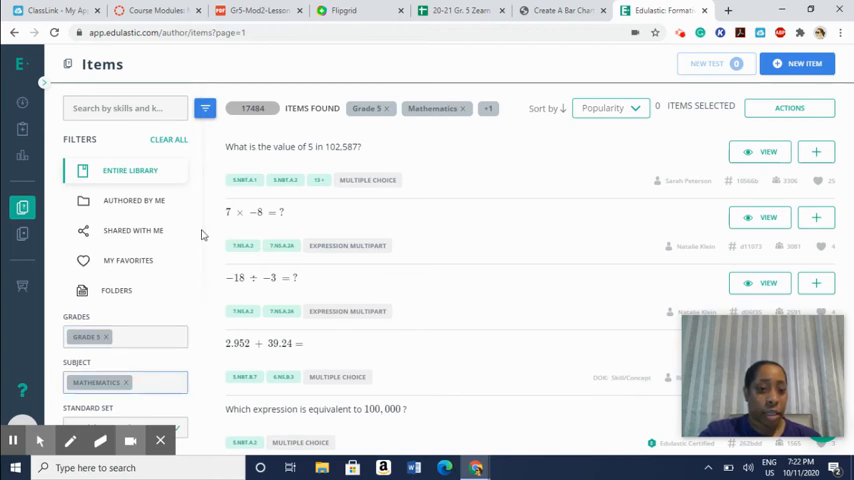
Review the Grade 5 Mathematics filters panel, including standard set, question type and difficulty
{"action": "scroll", "scroll_direction": "down", "scroll_amount": 3}
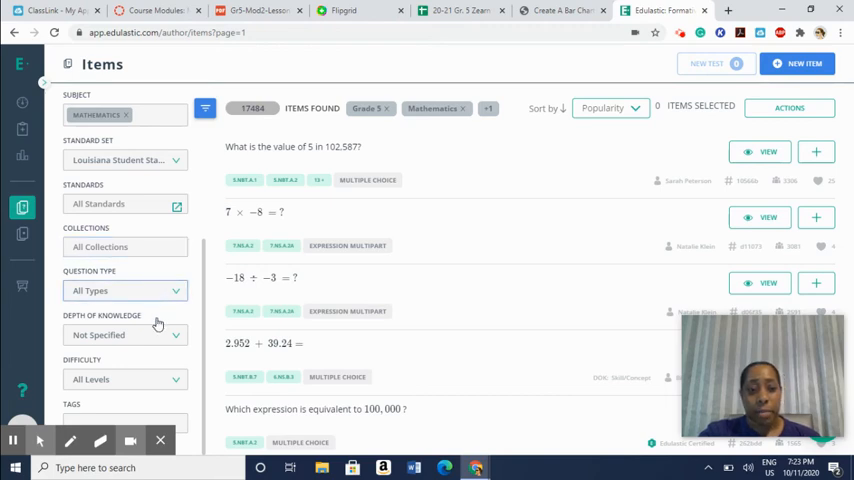
{"action": "mouse_move", "coordinate": [154, 384]}
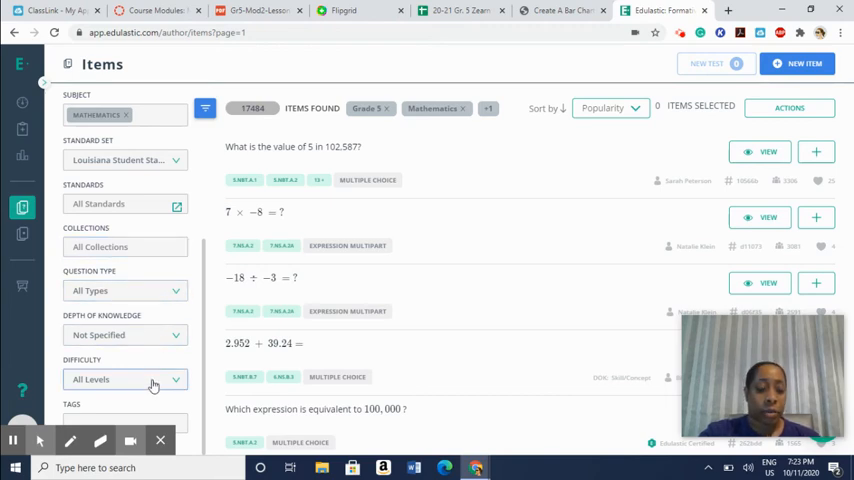
{"action": "mouse_move", "coordinate": [503, 188]}
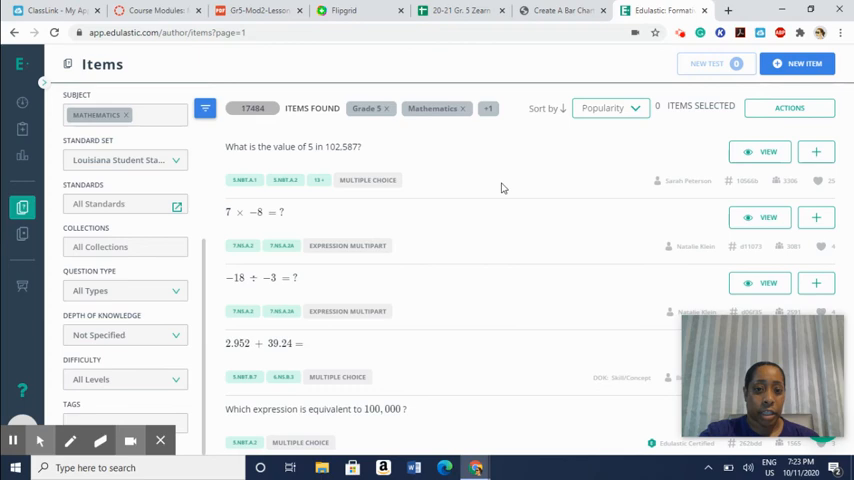
{"action": "mouse_move", "coordinate": [517, 171]}
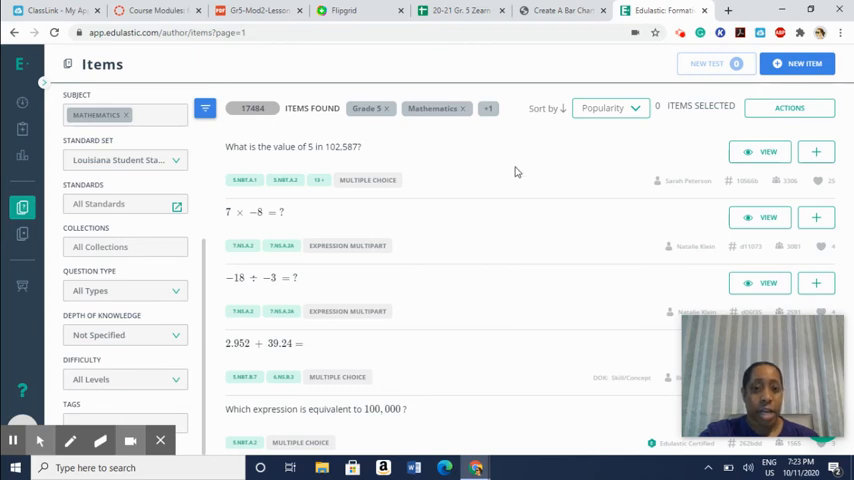
{"action": "mouse_move", "coordinate": [424, 309]}
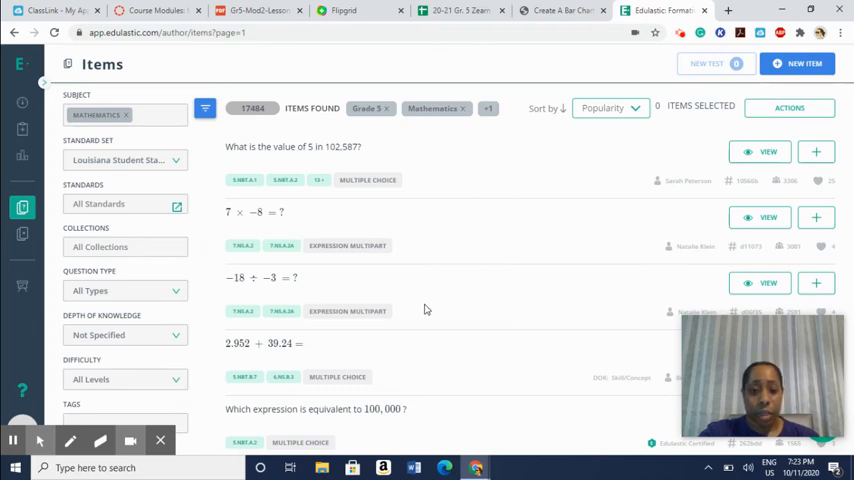
{"action": "mouse_move", "coordinate": [439, 253]}
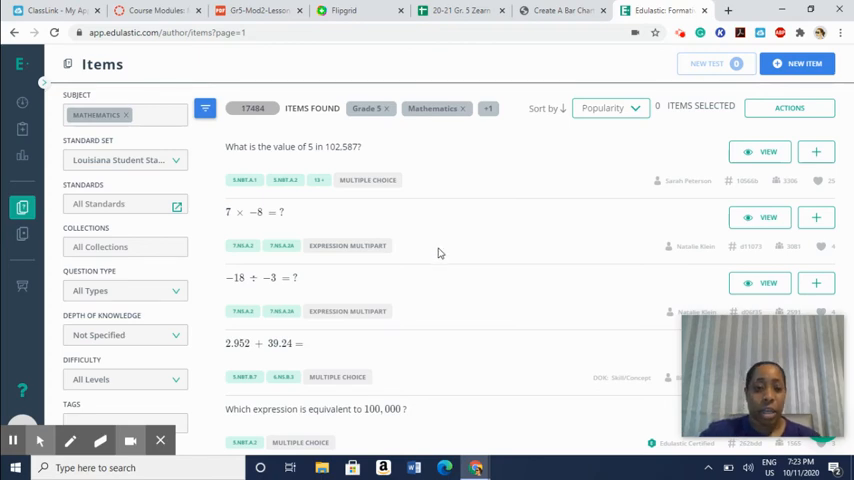
{"action": "mouse_move", "coordinate": [290, 190]}
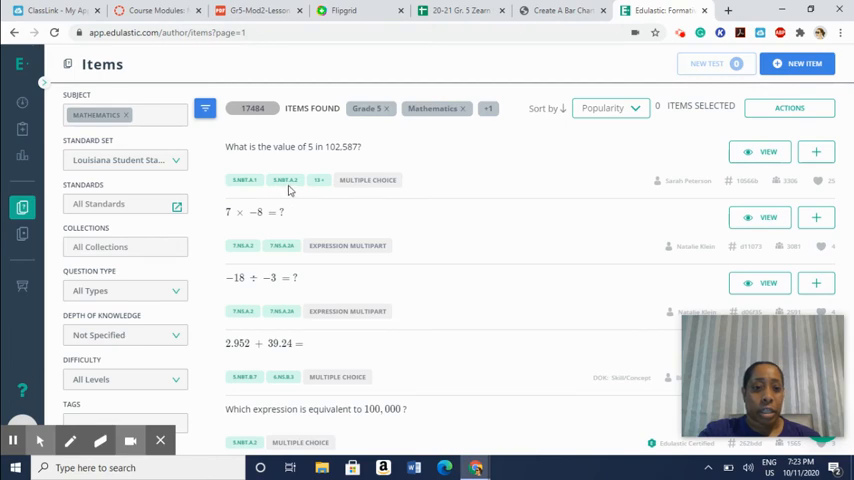
{"action": "mouse_move", "coordinate": [296, 274]}
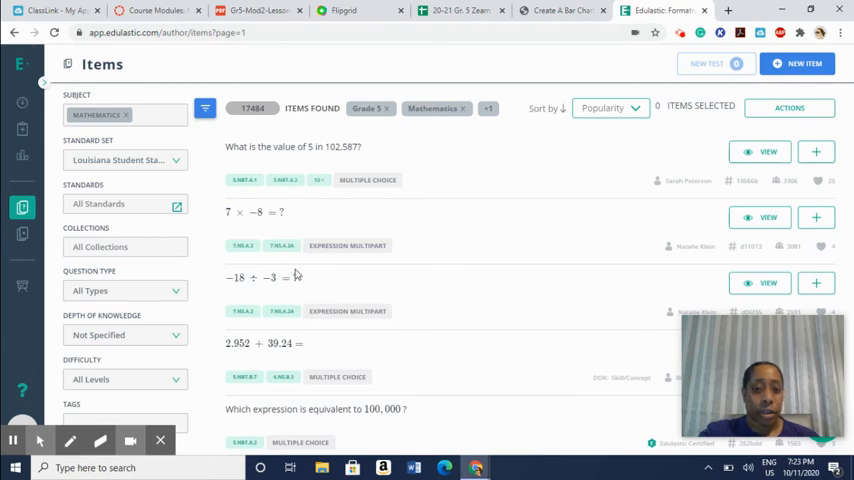
{"action": "mouse_move", "coordinate": [543, 268]}
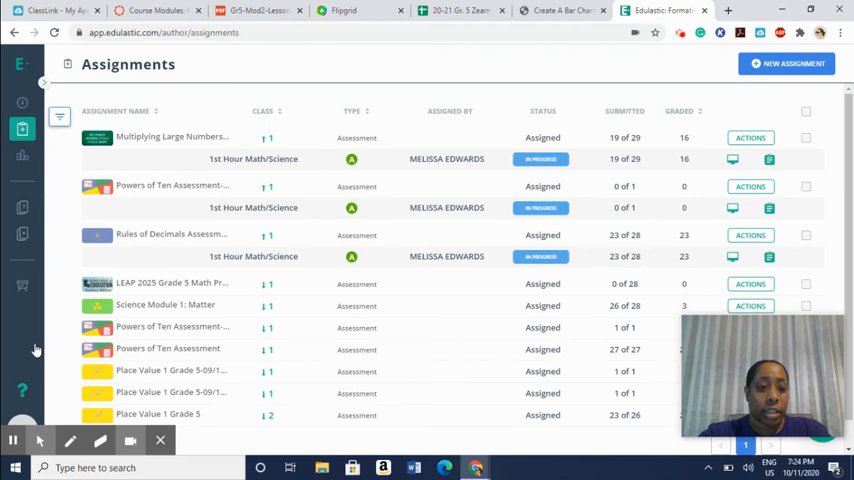
{"action": "mouse_move", "coordinate": [195, 116]}
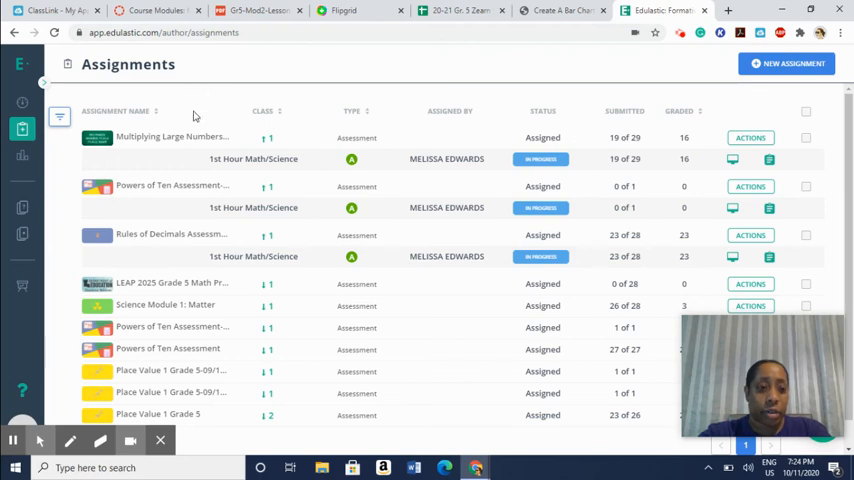
{"action": "mouse_move", "coordinate": [170, 137]}
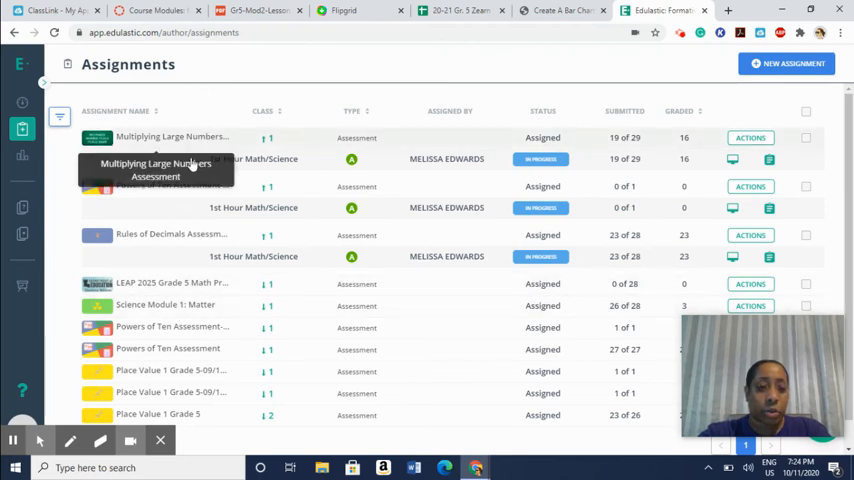
{"action": "mouse_move", "coordinate": [225, 144]}
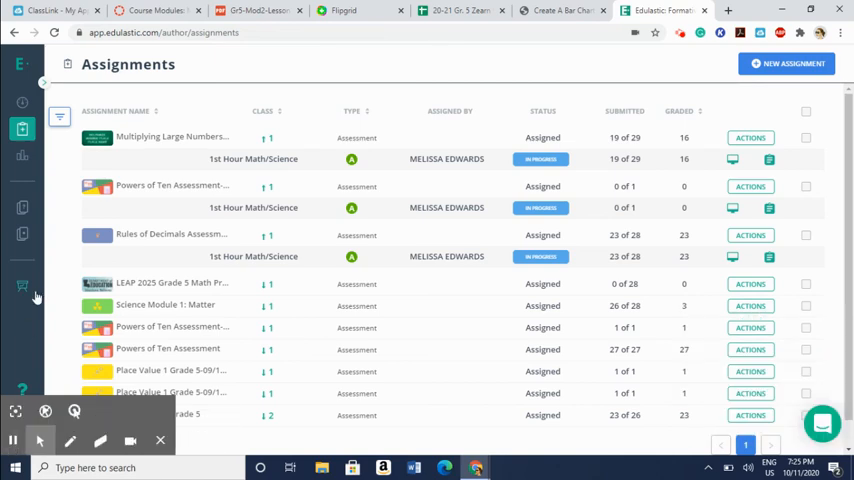
{"action": "mouse_move", "coordinate": [40, 322]}
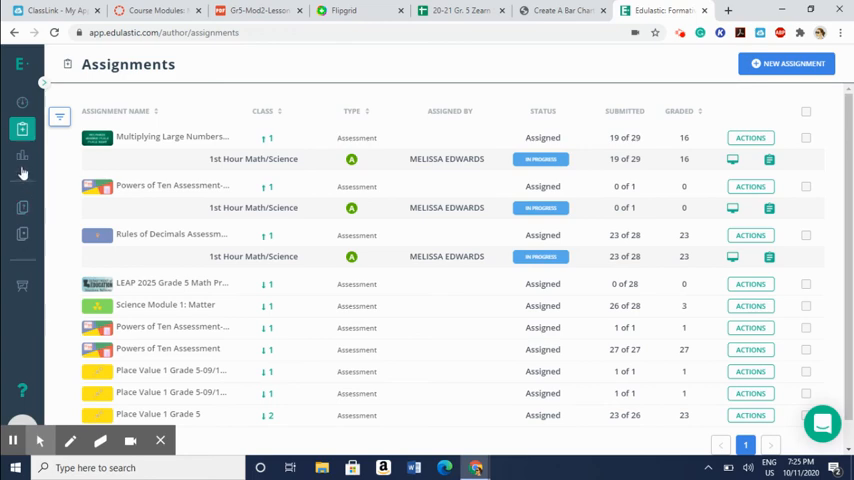
{"action": "mouse_move", "coordinate": [22, 159]}
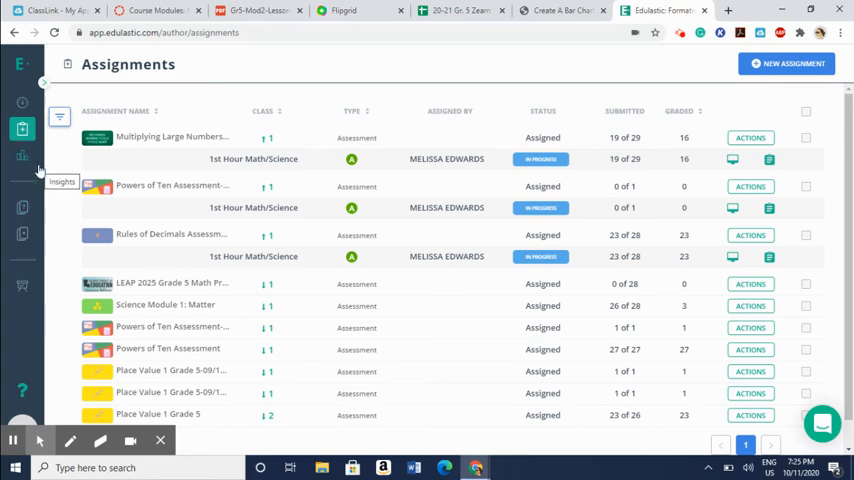
{"action": "mouse_move", "coordinate": [28, 207]}
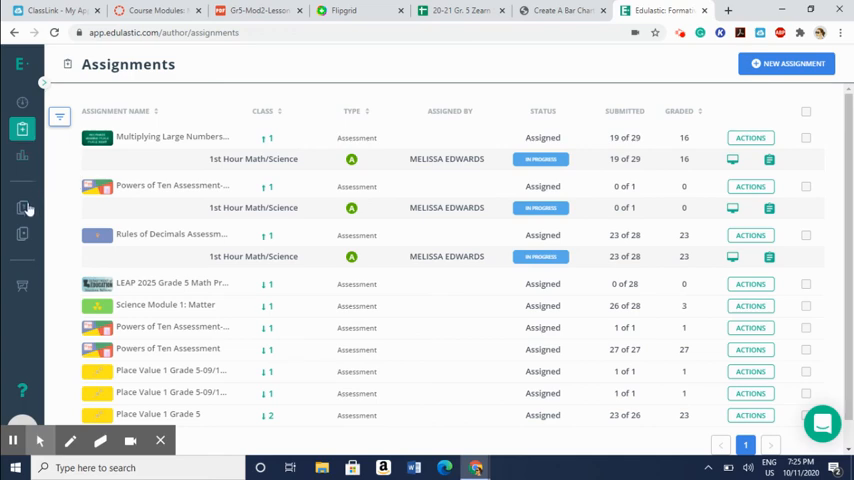
{"action": "mouse_move", "coordinate": [22, 207]}
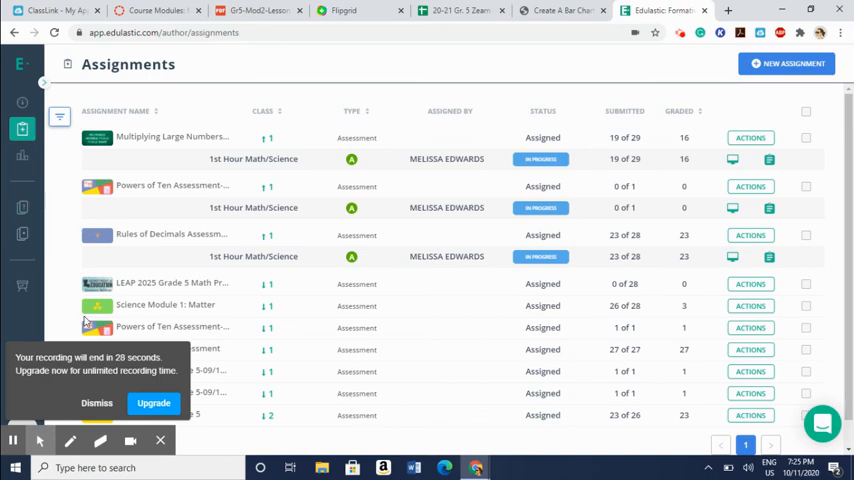
{"action": "left_click", "coordinate": [97, 403]}
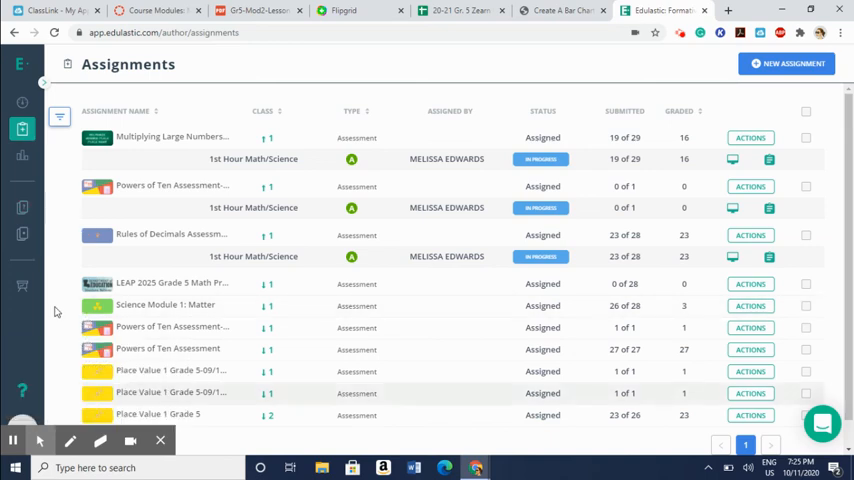